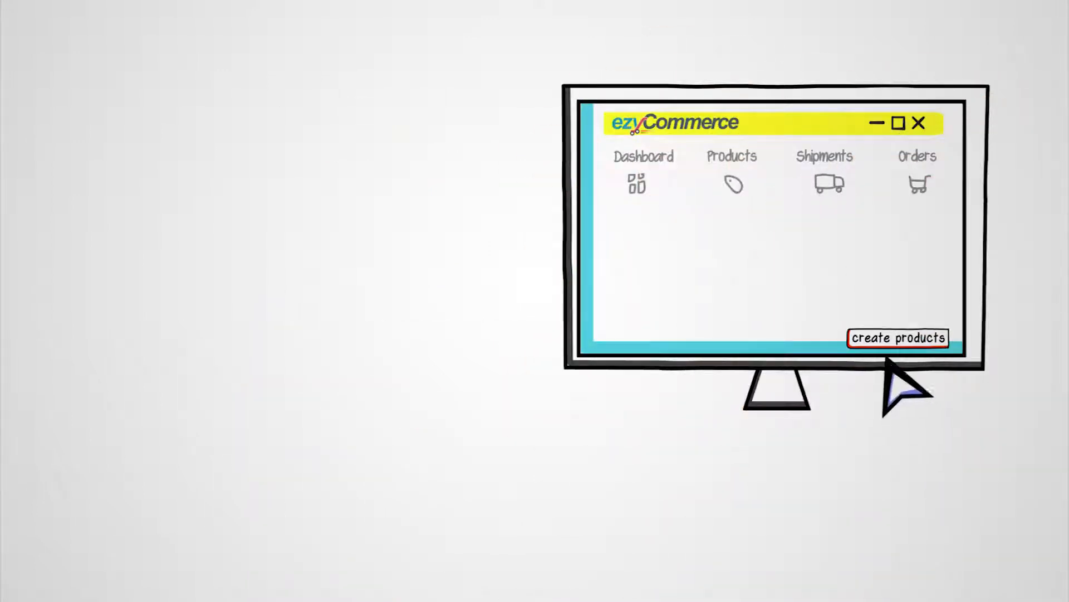
# Step: Create the ten products in the grid and send them as shipments to a delivery truck
pyautogui.click(824, 167)
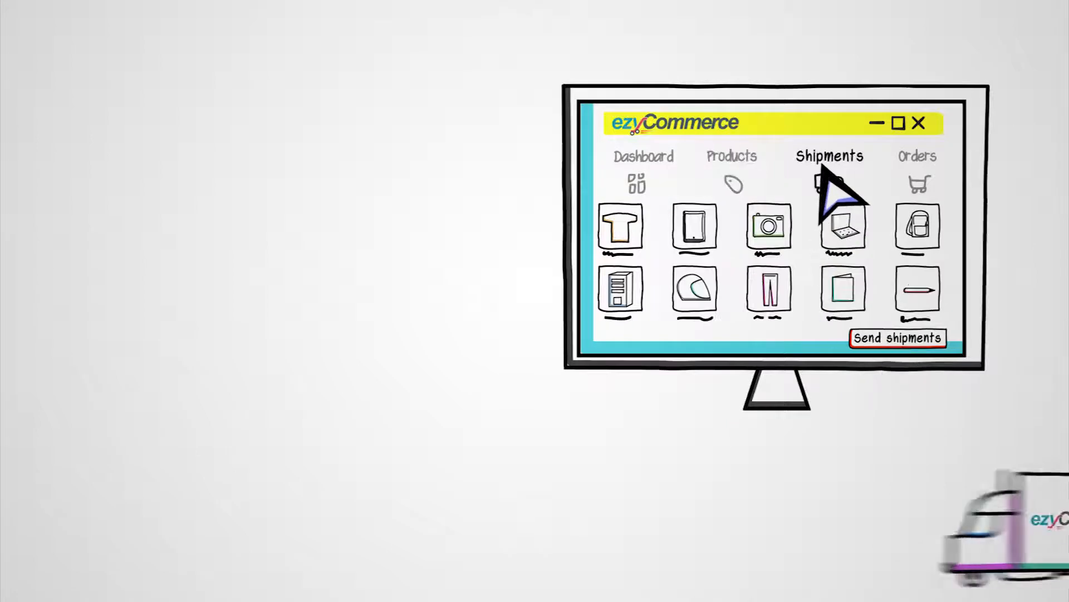
pyautogui.click(897, 338)
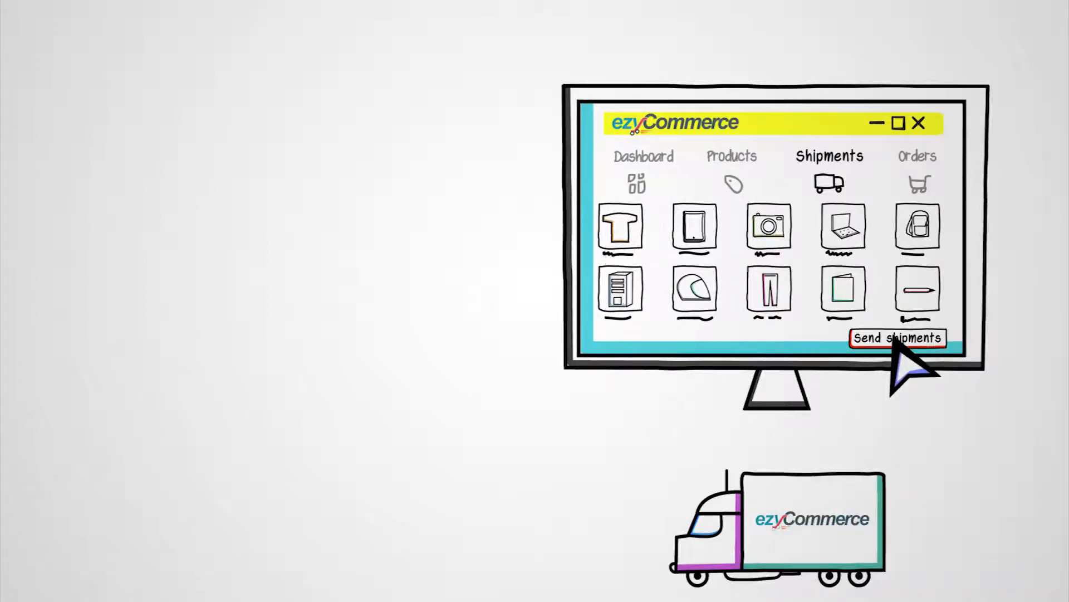